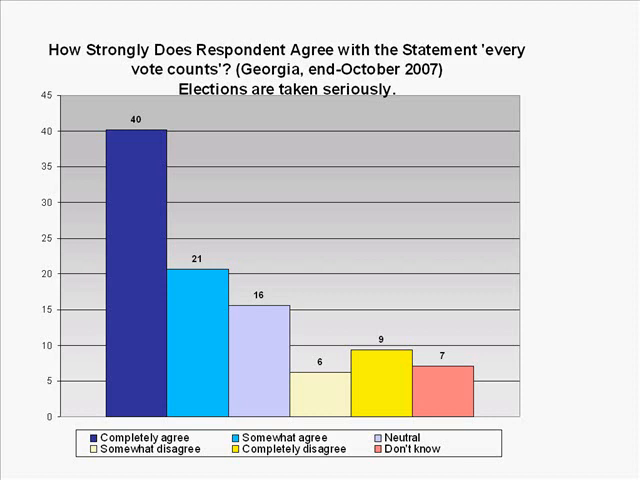
{"action": "mouse_move", "coordinate": [135, 330]}
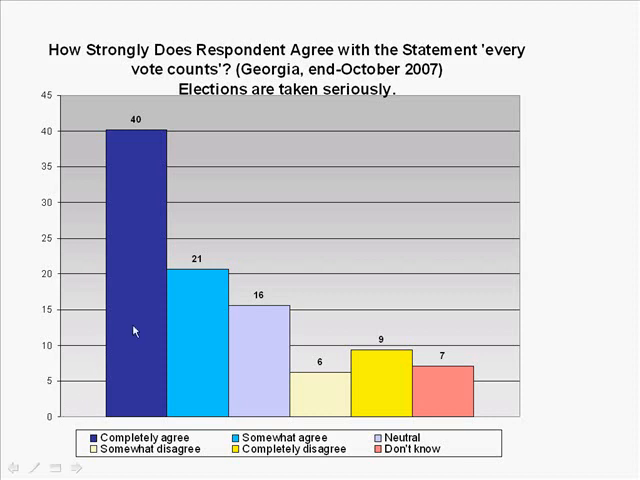
{"action": "mouse_move", "coordinate": [22, 272]}
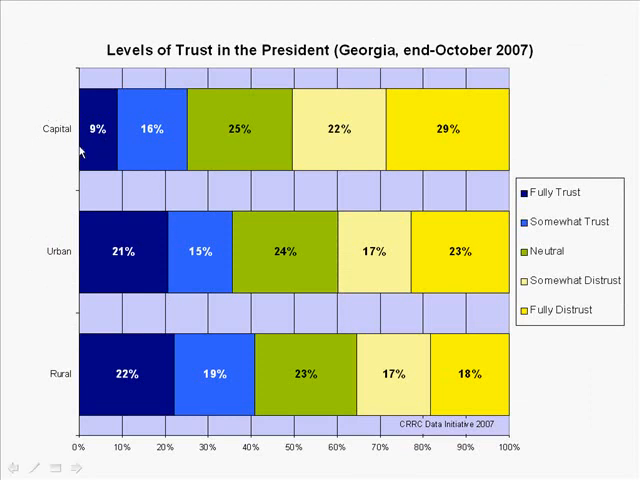
{"action": "mouse_move", "coordinate": [124, 188]}
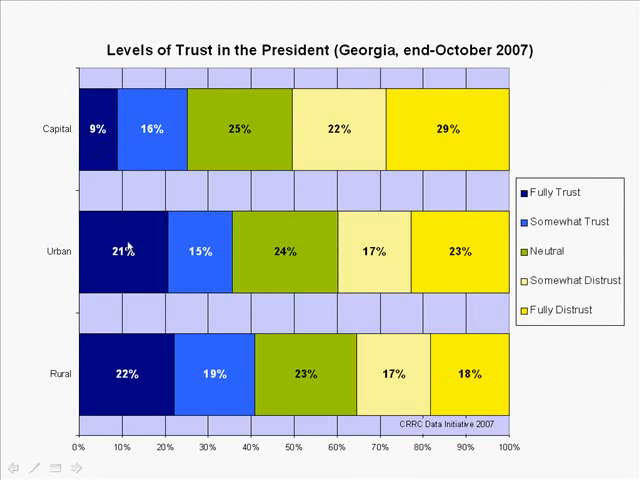
{"action": "mouse_move", "coordinate": [418, 400]}
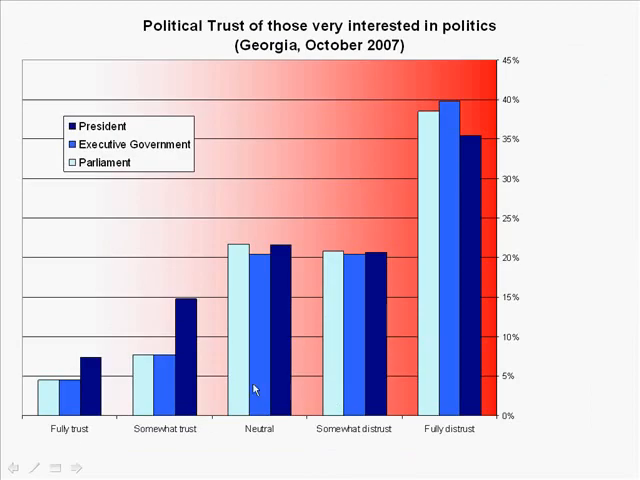
{"action": "mouse_move", "coordinate": [200, 35]}
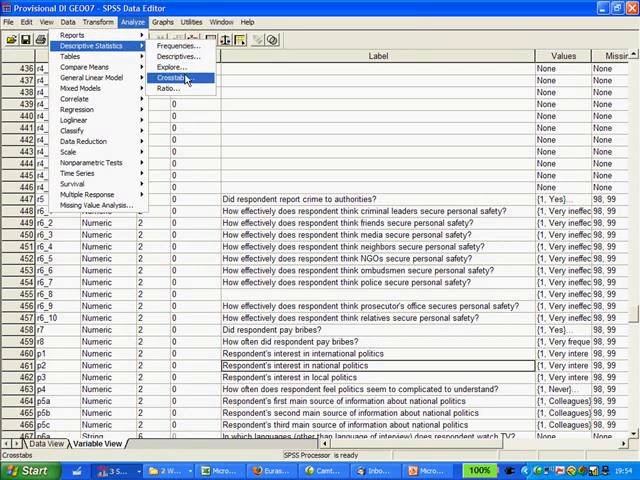
Open Crosstabs and select the 'No. of departed hh members' variable in the list
{"action": "left_click", "coordinate": [169, 77]}
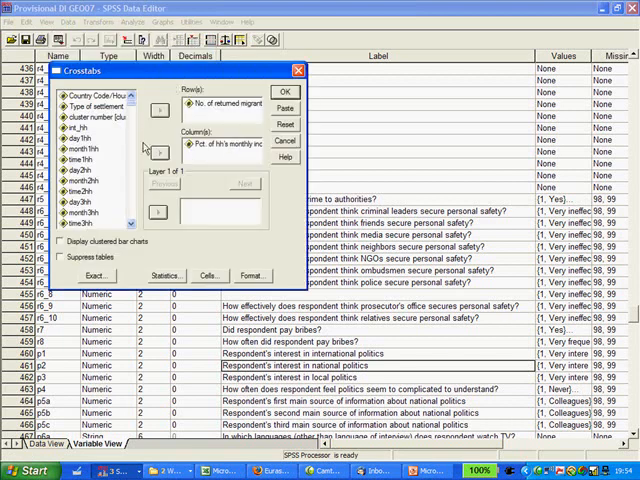
{"action": "scroll", "scroll_direction": "down", "scroll_amount": 3}
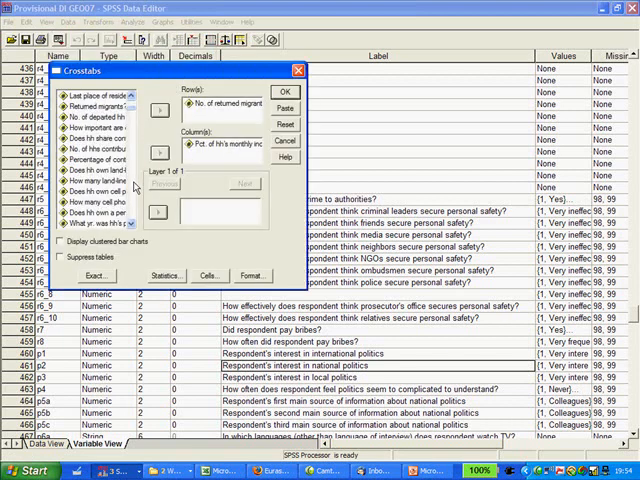
{"action": "scroll", "scroll_direction": "down", "scroll_amount": 3}
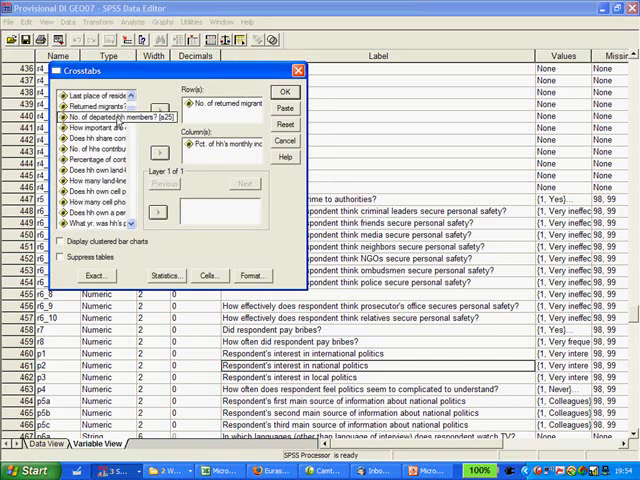
{"action": "left_click", "coordinate": [100, 118]}
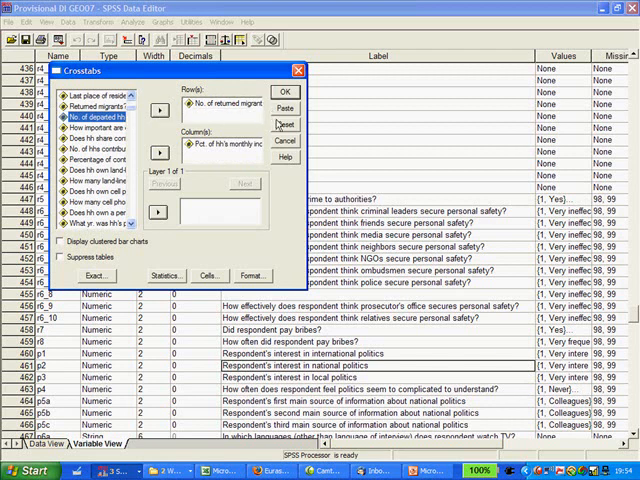
Reset Crosstabs, then put departed hh members in Rows and Hh's 2006 income in Columns
{"action": "left_click", "coordinate": [285, 124]}
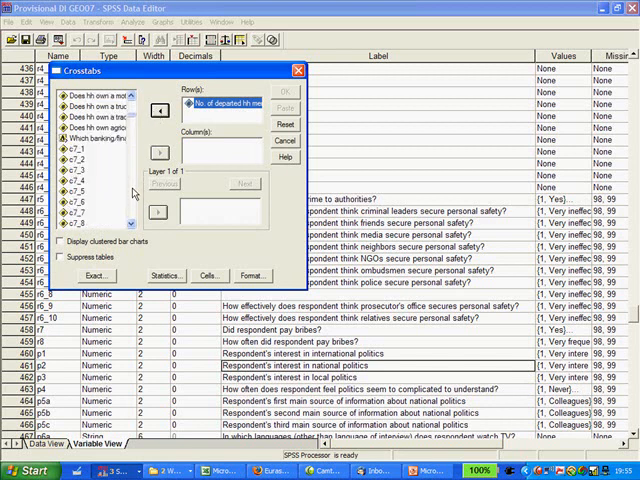
{"action": "scroll", "scroll_direction": "down", "scroll_amount": 3}
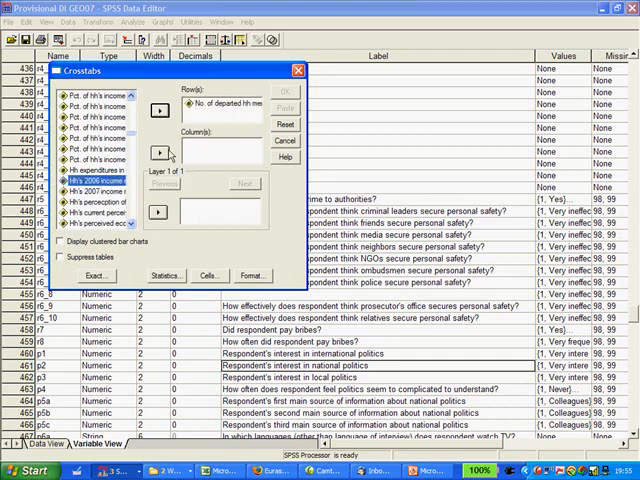
{"action": "left_click", "coordinate": [159, 153]}
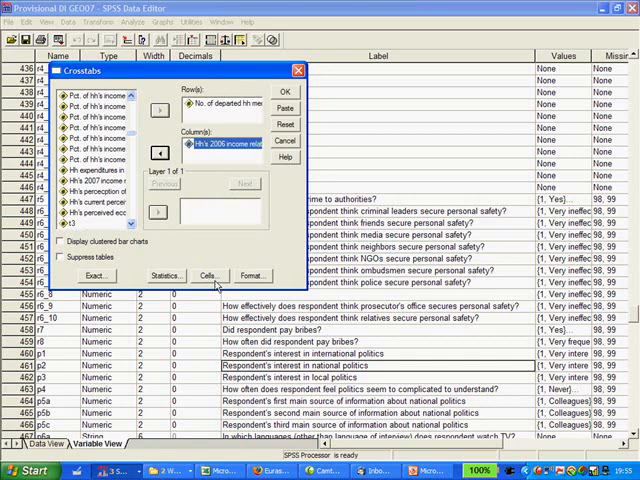
Add Row, Column and Total percentages to the crosstab cells and continue
{"action": "left_click", "coordinate": [211, 275]}
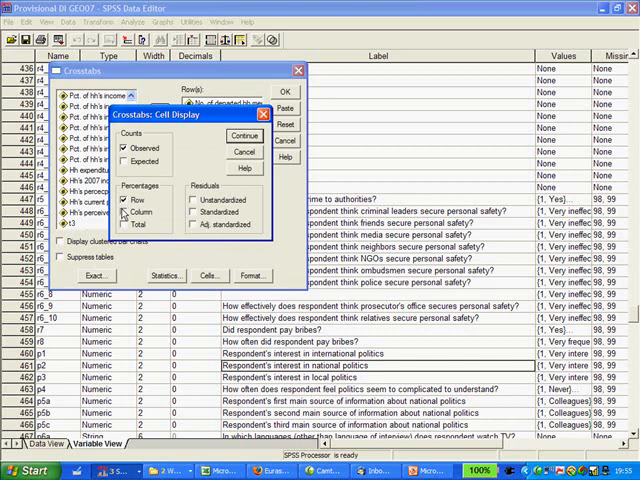
{"action": "left_click", "coordinate": [123, 217]}
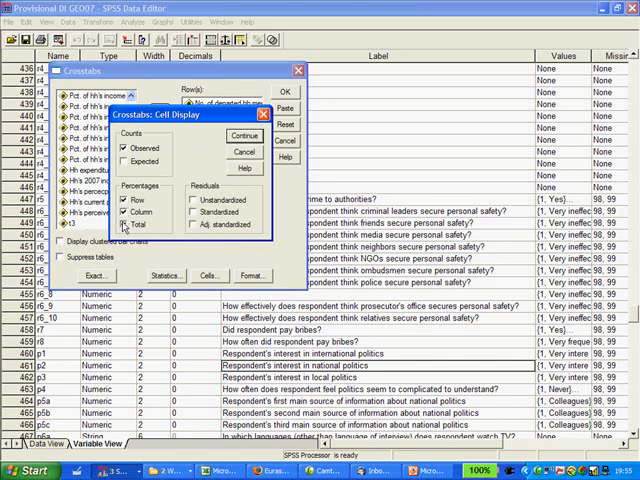
{"action": "mouse_move", "coordinate": [243, 135]}
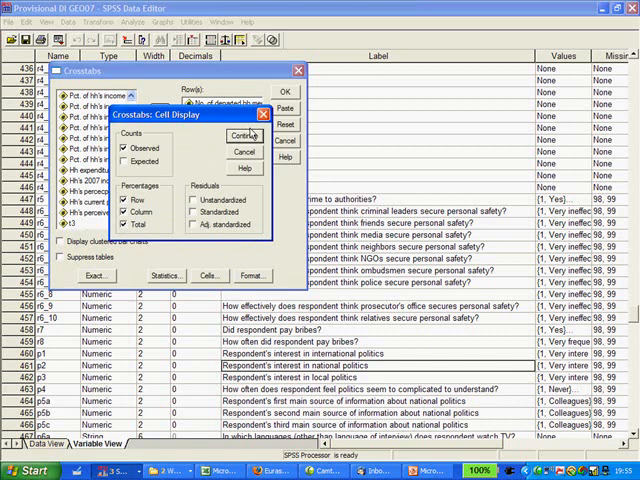
{"action": "left_click", "coordinate": [240, 135]}
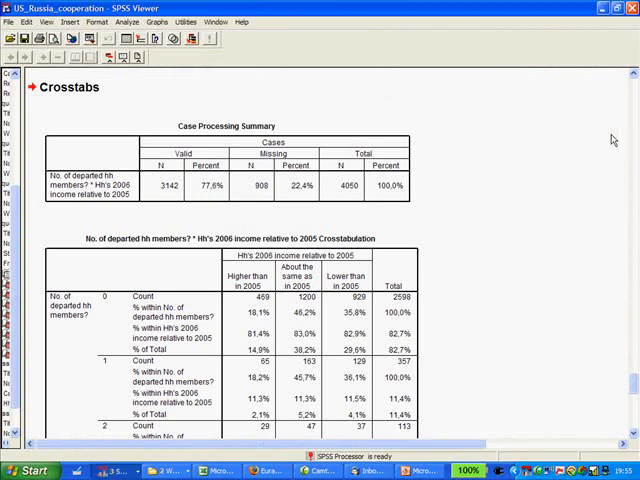
Scroll through the crosstab output for households with up to four departed members
{"action": "scroll", "scroll_direction": "down", "scroll_amount": 3}
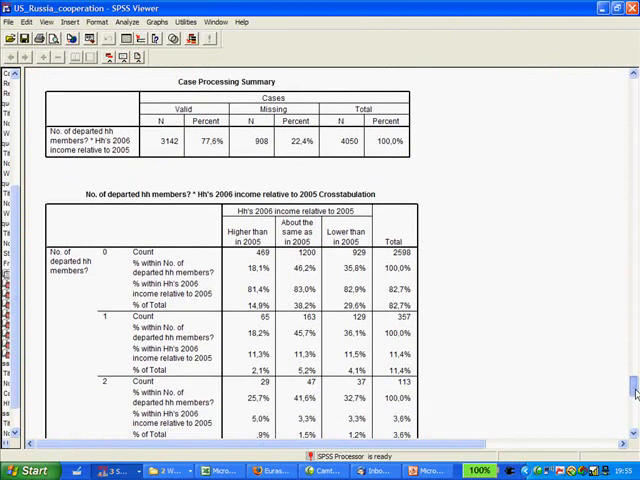
{"action": "scroll", "scroll_direction": "down", "scroll_amount": 3}
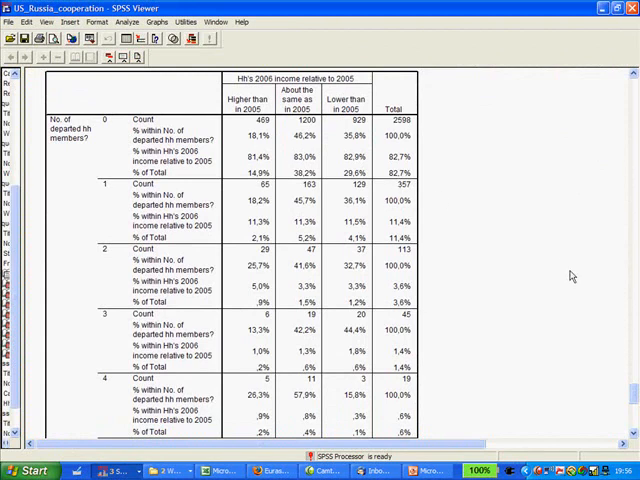
{"action": "mouse_move", "coordinate": [456, 269]}
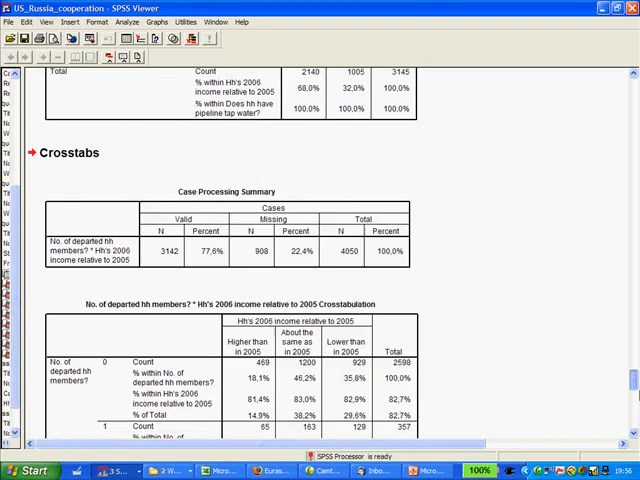
{"action": "scroll", "scroll_direction": "down", "scroll_amount": 3}
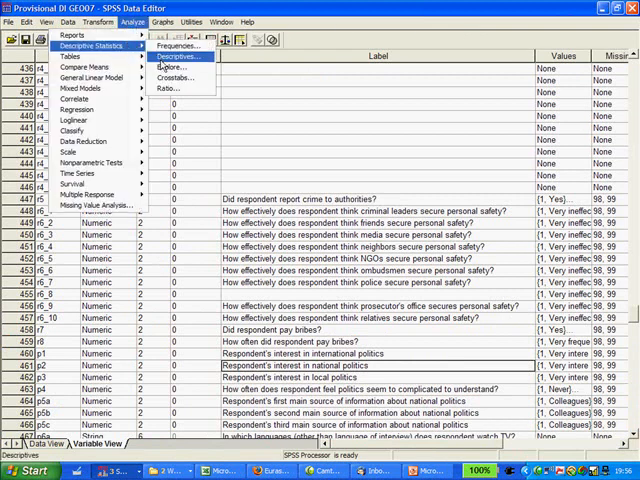
{"action": "mouse_move", "coordinate": [176, 78]}
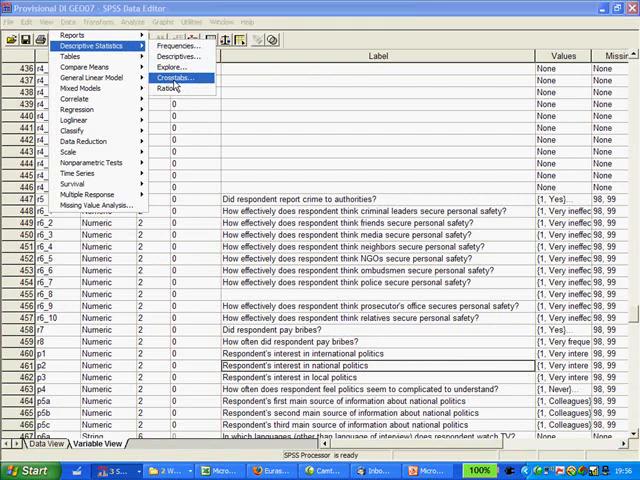
Reopen Crosstabs, reset the earlier variables, and bring up the Cells display options
{"action": "left_click", "coordinate": [175, 78]}
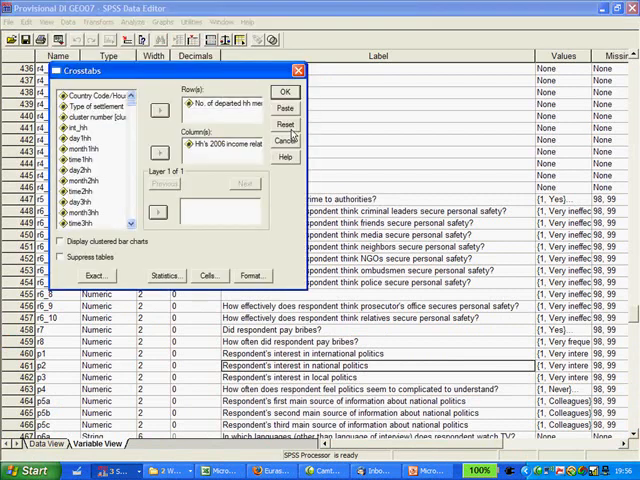
{"action": "left_click", "coordinate": [285, 123]}
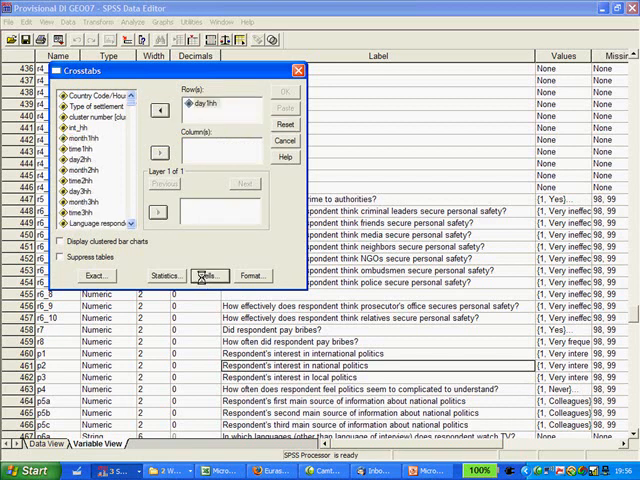
{"action": "left_click", "coordinate": [211, 276]}
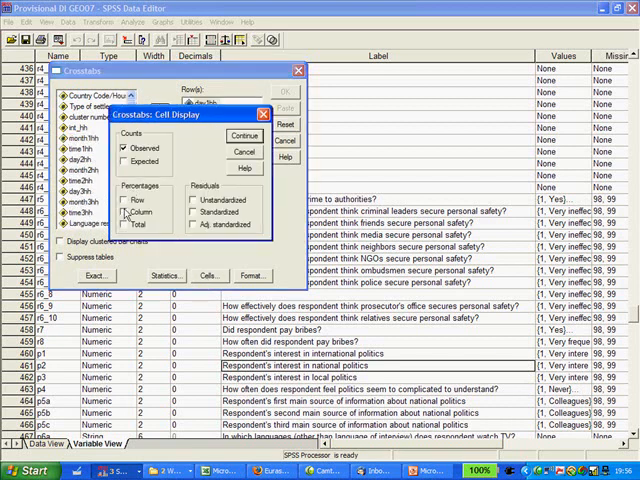